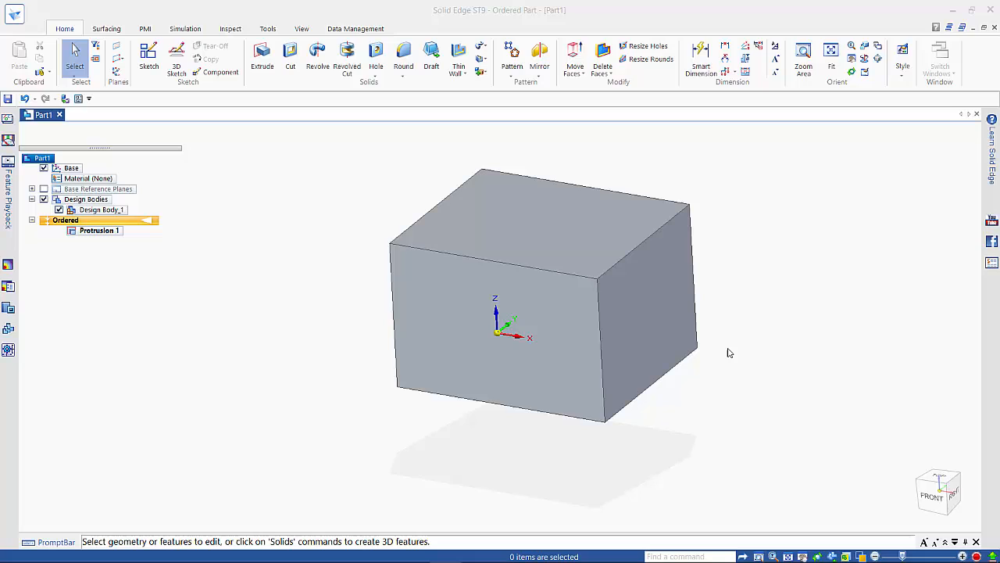
{"action": "mouse_move", "coordinate": [597, 306]}
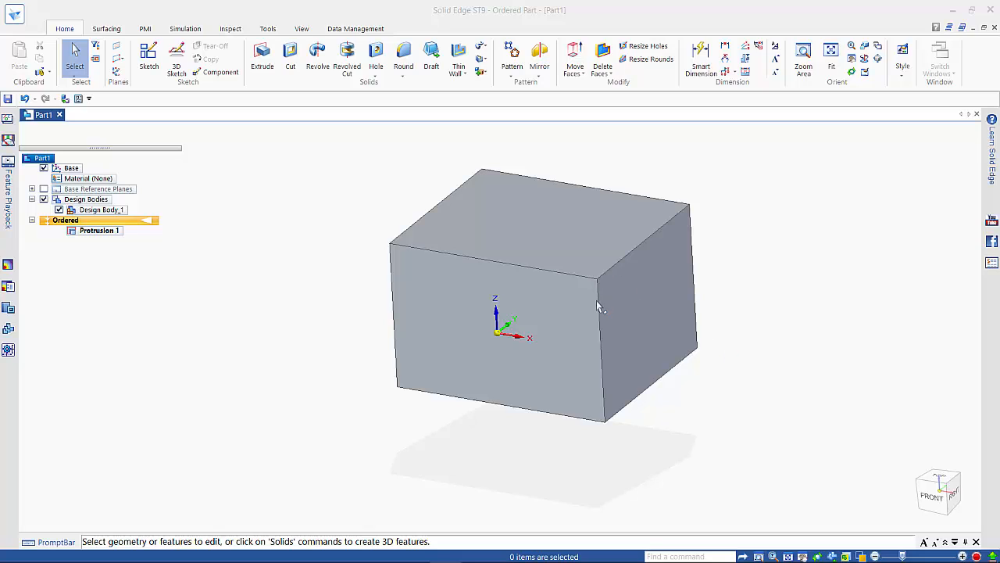
{"action": "mouse_move", "coordinate": [300, 279]}
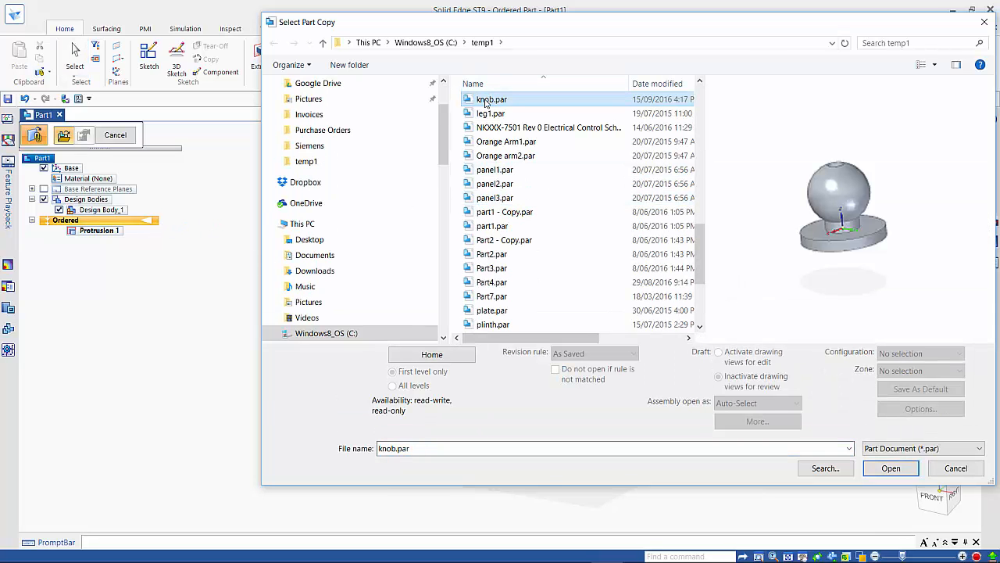
Copy the knob part in as a construction body scaled by a 0.02 shrink factor.
{"action": "left_click", "coordinate": [891, 467]}
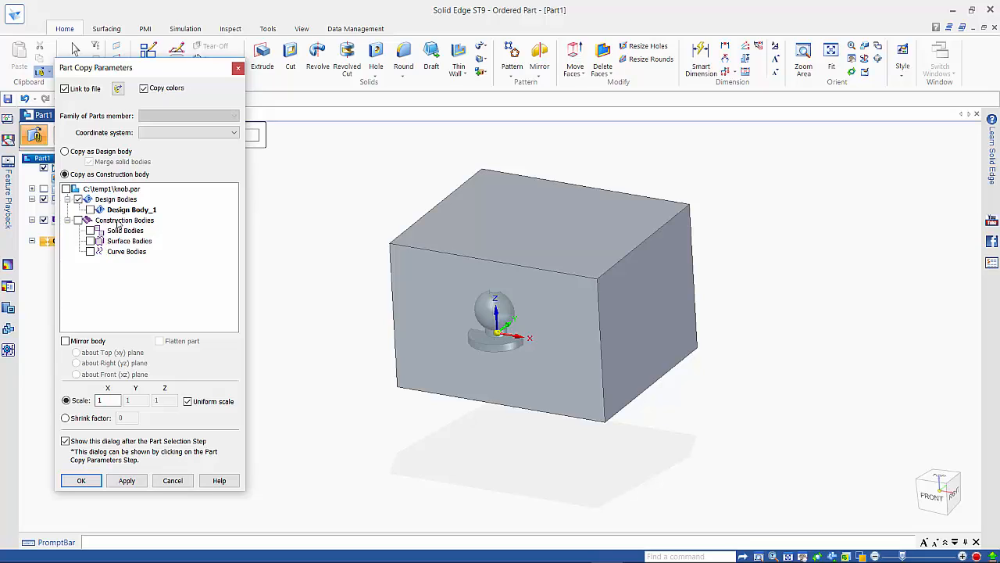
{"action": "mouse_move", "coordinate": [122, 250]}
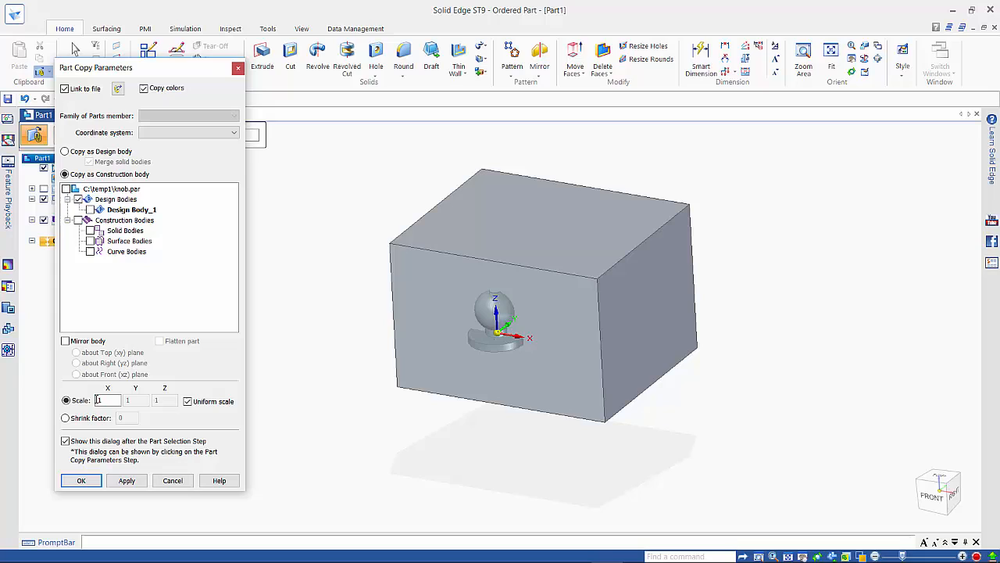
{"action": "left_click", "coordinate": [66, 418]}
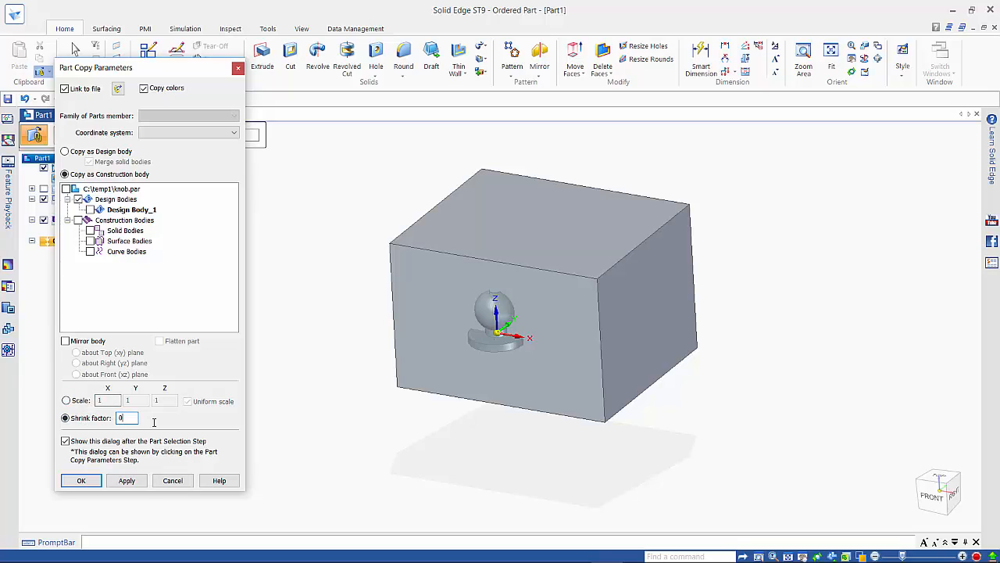
{"action": "type", "text": "0.02"}
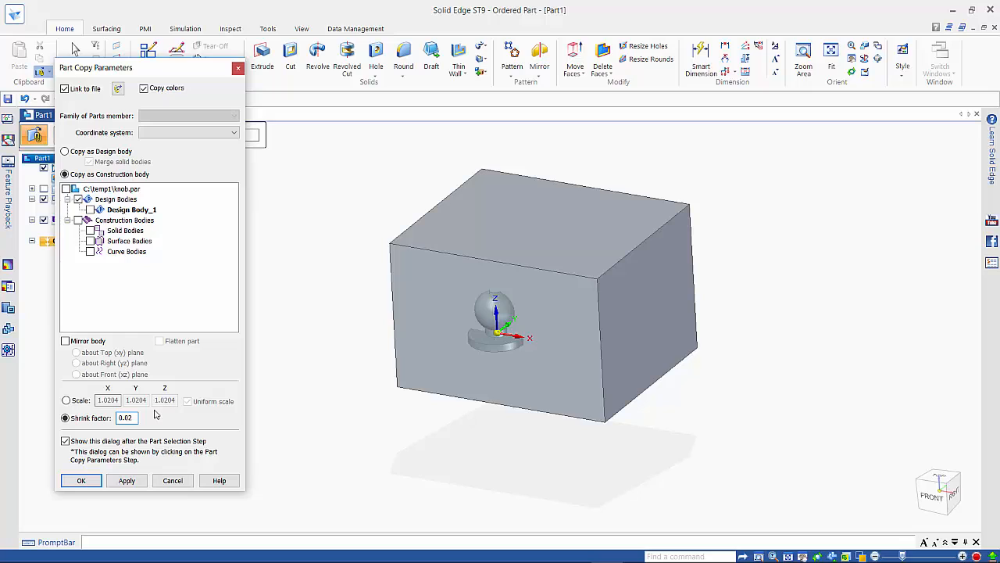
{"action": "left_click", "coordinate": [81, 480]}
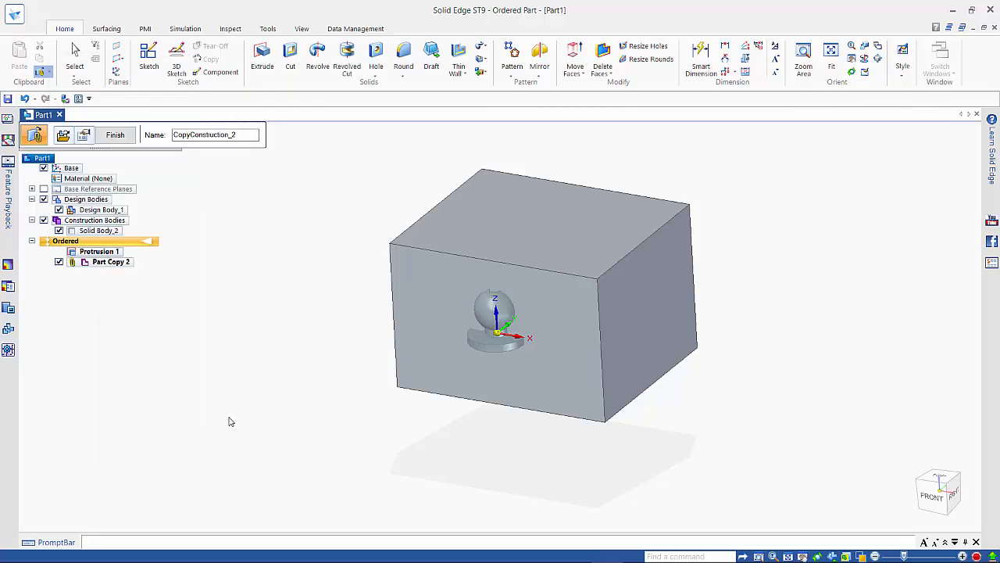
Finish the knob copy and hide Design Body_1 so only the knob shows.
{"action": "left_click", "coordinate": [115, 135]}
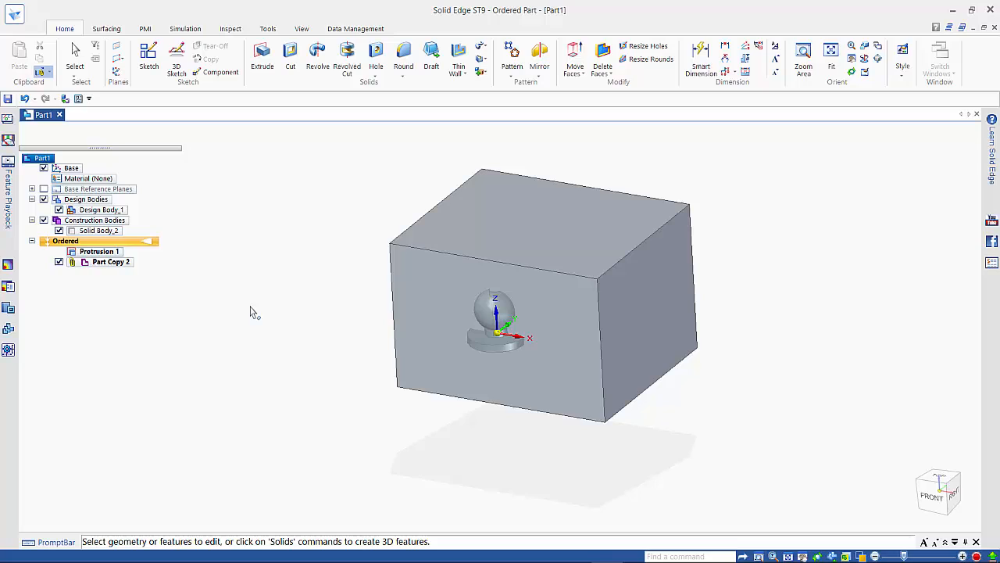
{"action": "mouse_move", "coordinate": [306, 285]}
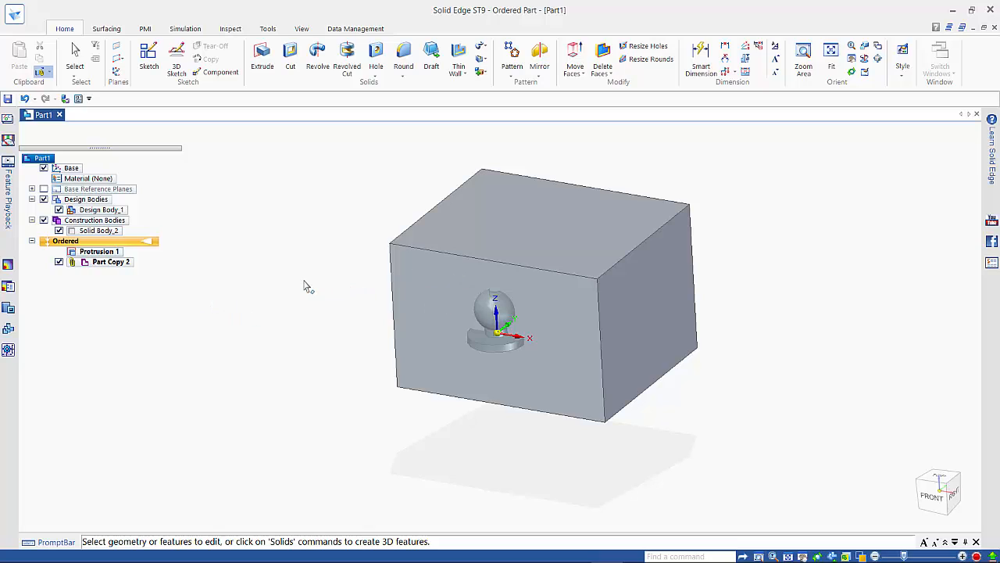
{"action": "mouse_move", "coordinate": [275, 305]}
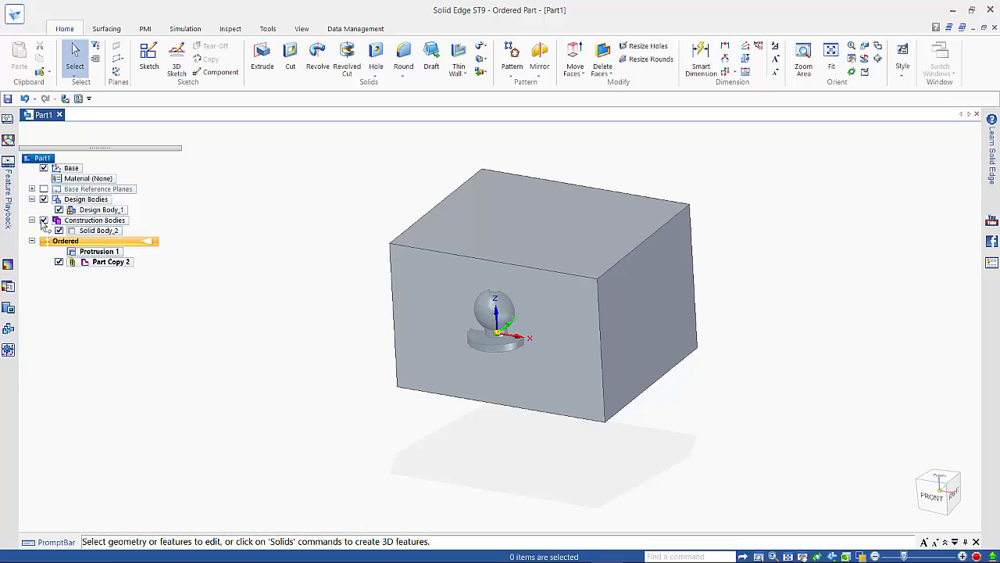
{"action": "left_click", "coordinate": [44, 198]}
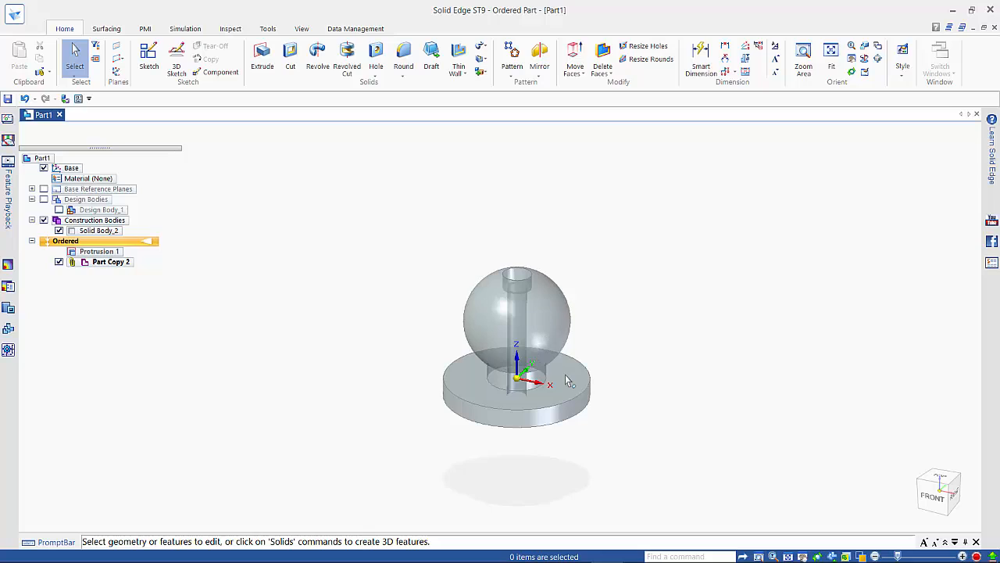
{"action": "mouse_move", "coordinate": [519, 275]}
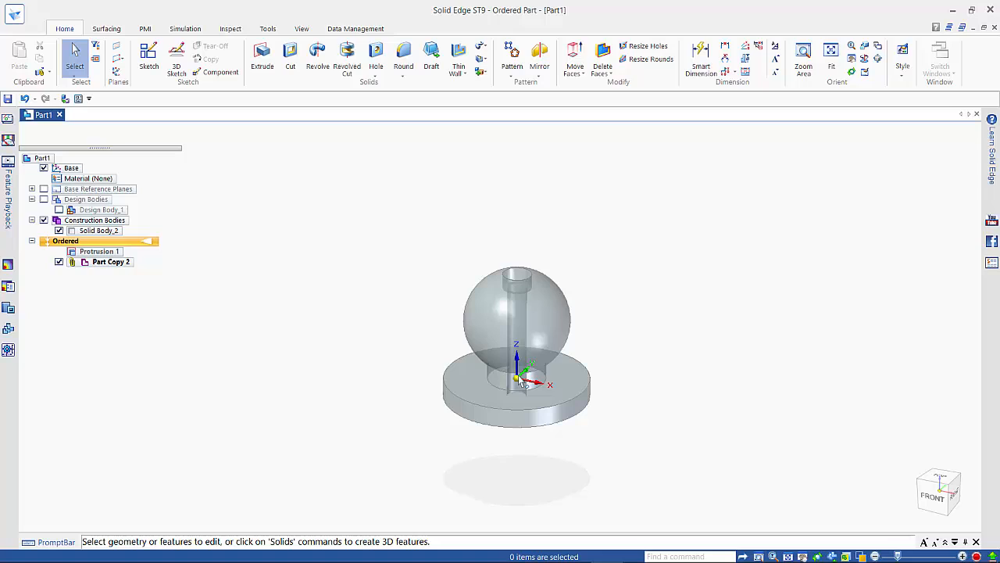
{"action": "mouse_move", "coordinate": [553, 312]}
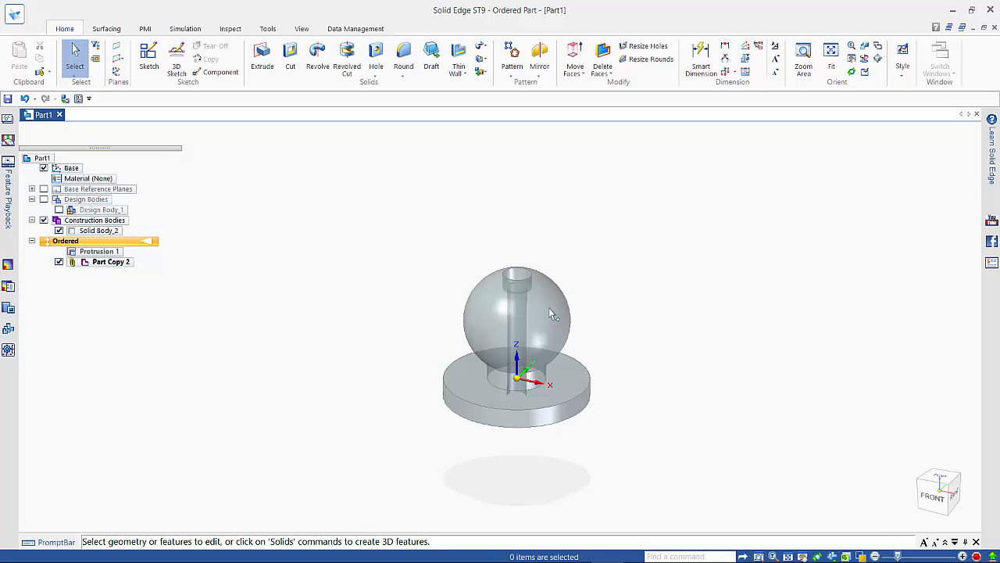
{"action": "mouse_move", "coordinate": [602, 66]}
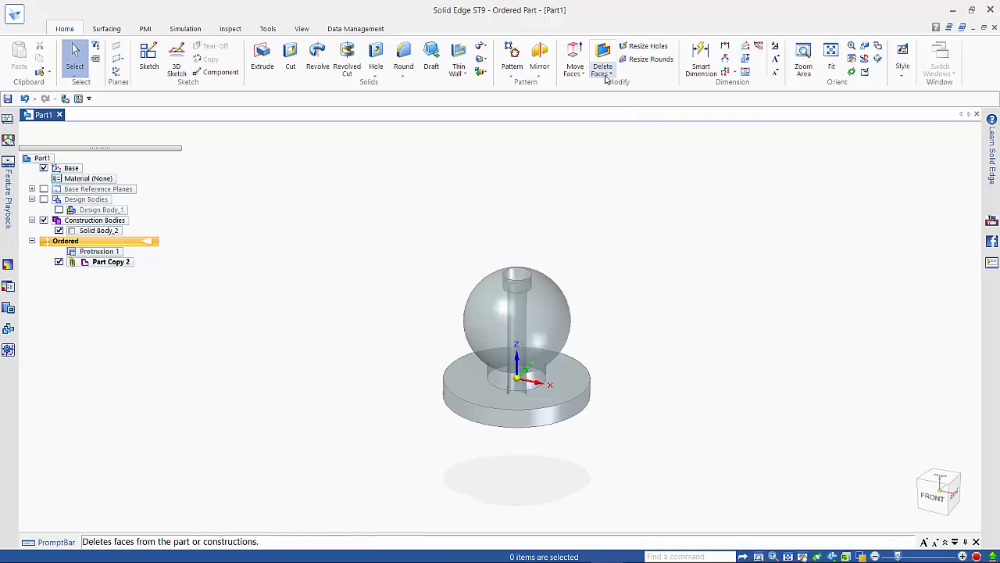
Delete the knob copy's vertical through hole and small top hole with Delete Holes.
{"action": "left_click", "coordinate": [611, 69]}
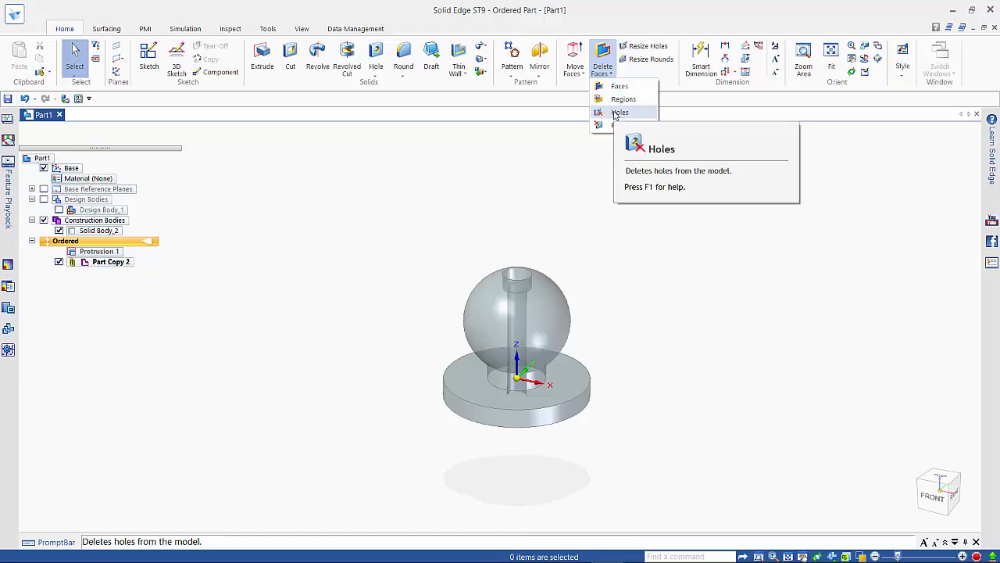
{"action": "left_click", "coordinate": [619, 112]}
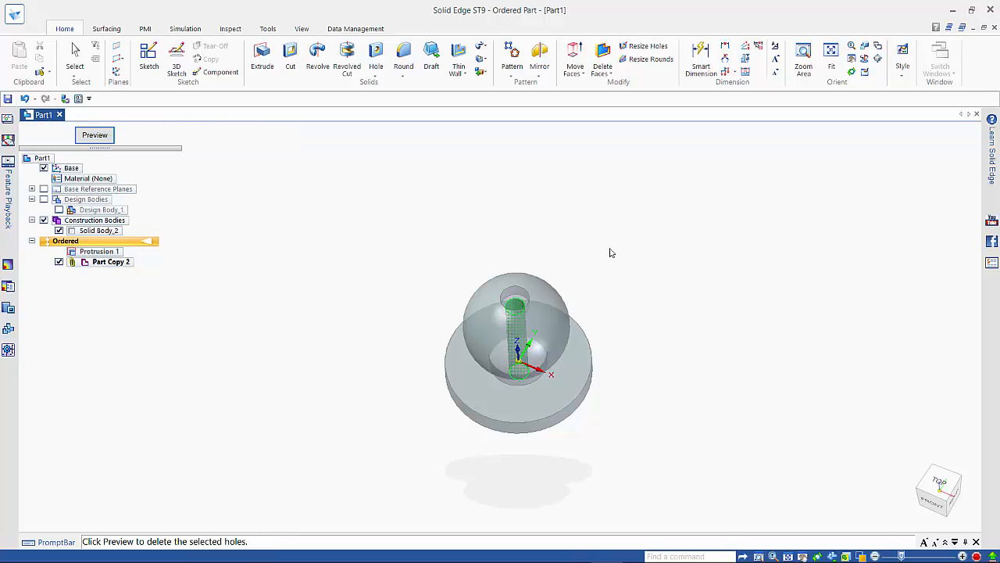
{"action": "left_click", "coordinate": [94, 135]}
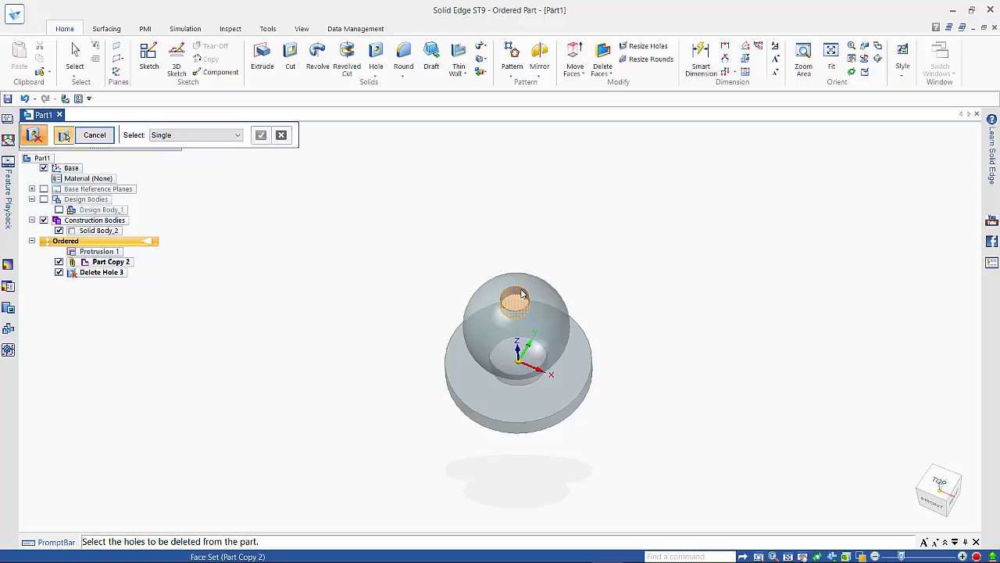
{"action": "left_click", "coordinate": [516, 304]}
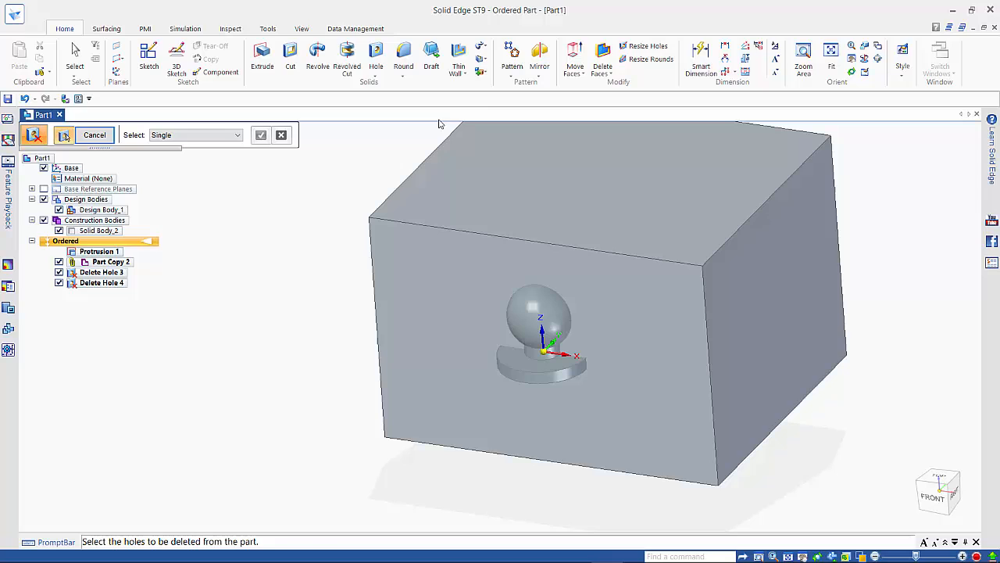
Subtract the Part Copy knob body from the block body, cutting the knob-shaped cavity.
{"action": "left_click", "coordinate": [481, 74]}
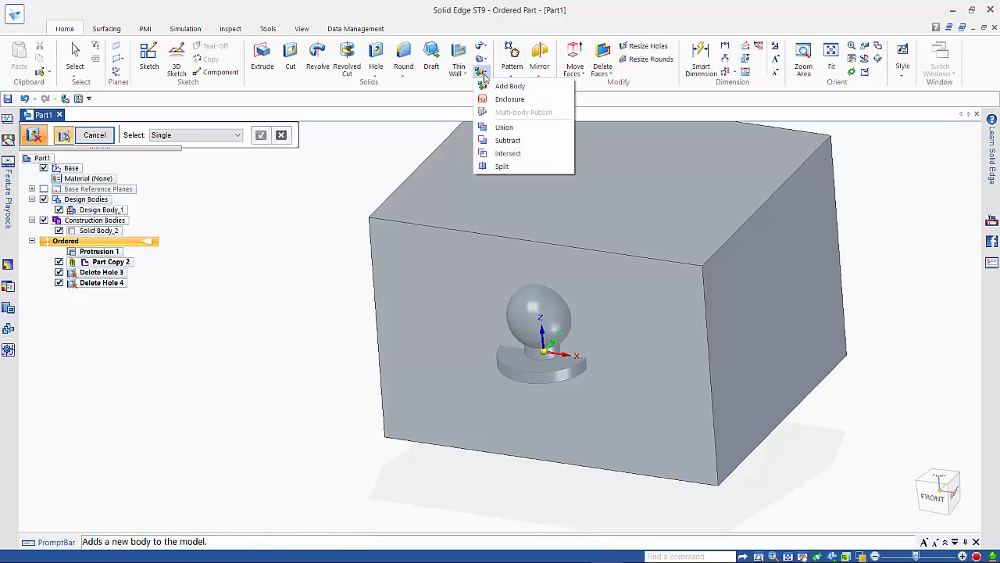
{"action": "mouse_move", "coordinate": [525, 141]}
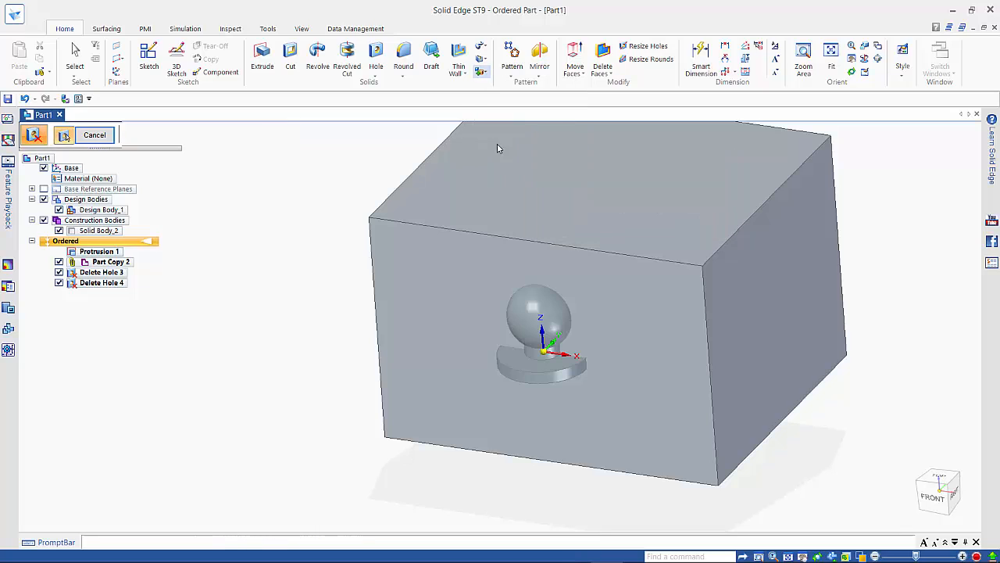
{"action": "left_click", "coordinate": [100, 210]}
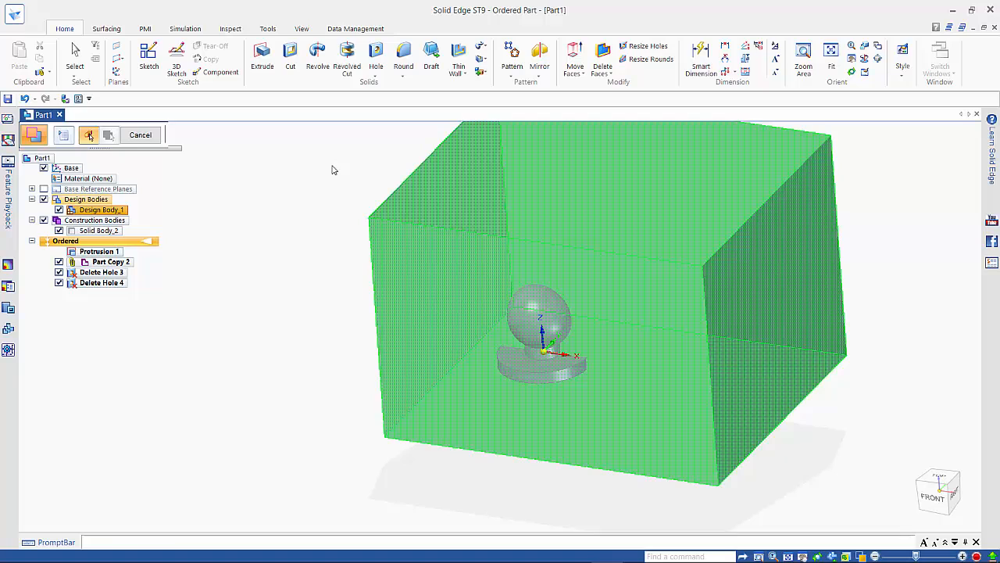
{"action": "left_click", "coordinate": [109, 134]}
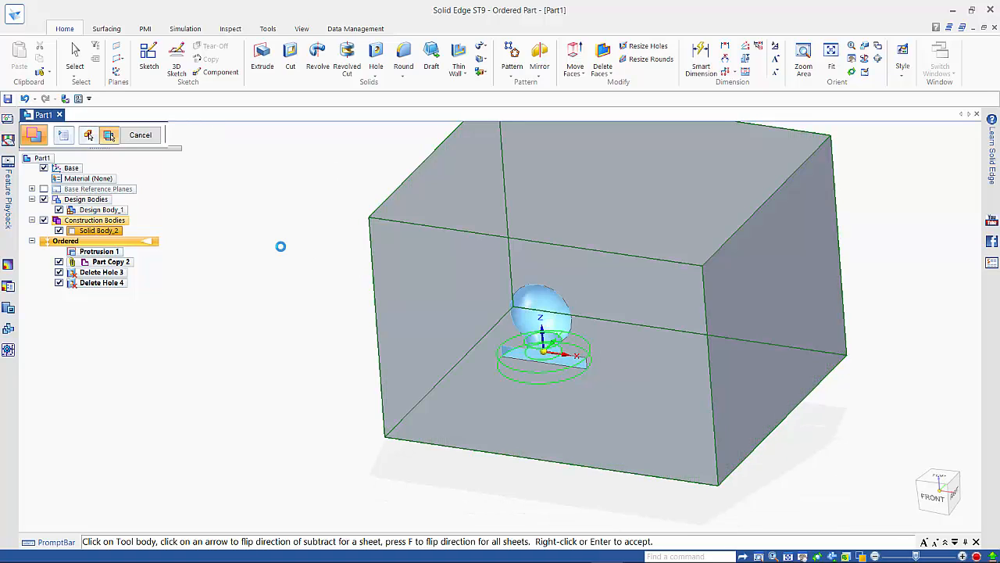
{"action": "left_click", "coordinate": [110, 135]}
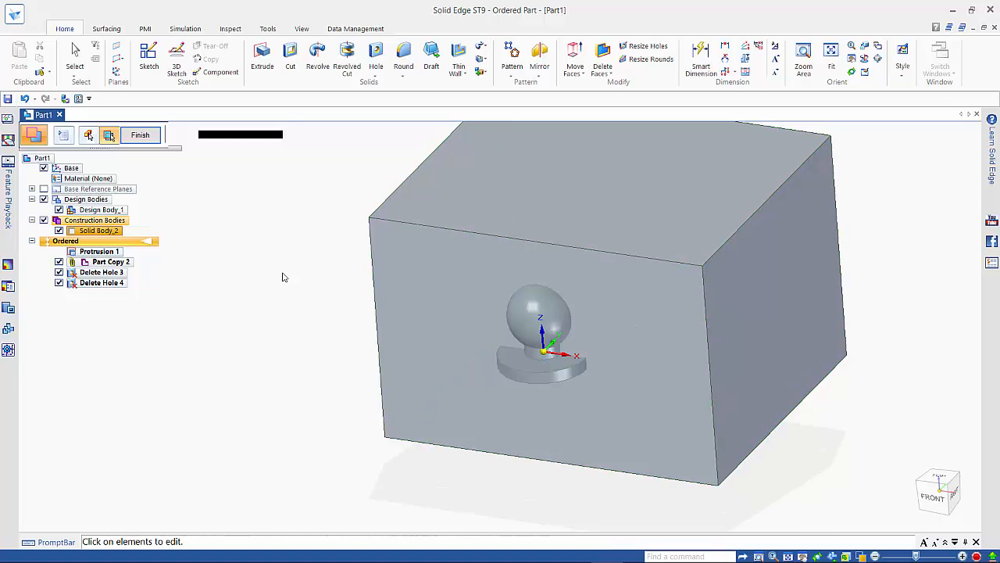
{"action": "left_click", "coordinate": [87, 134]}
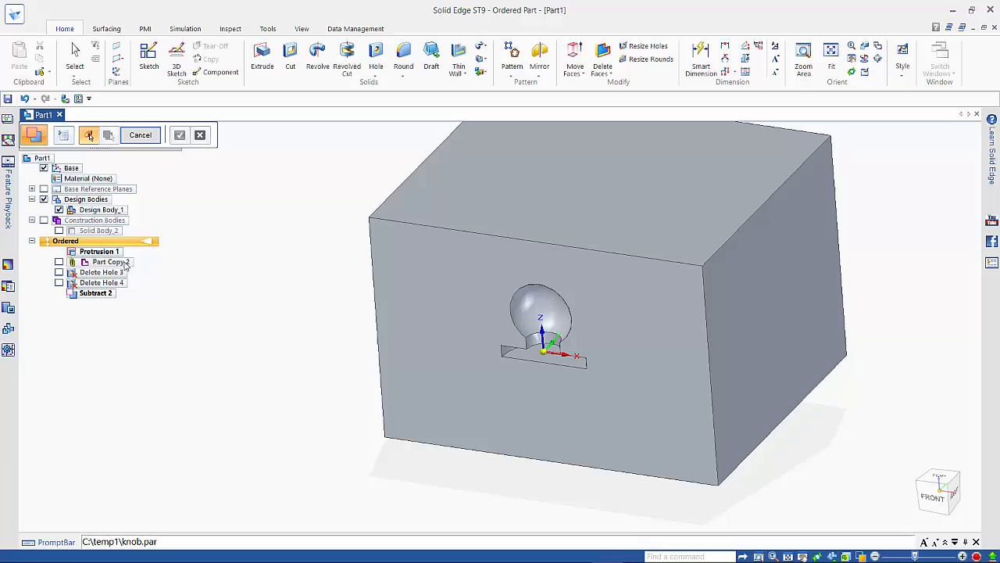
{"action": "mouse_move", "coordinate": [109, 263]}
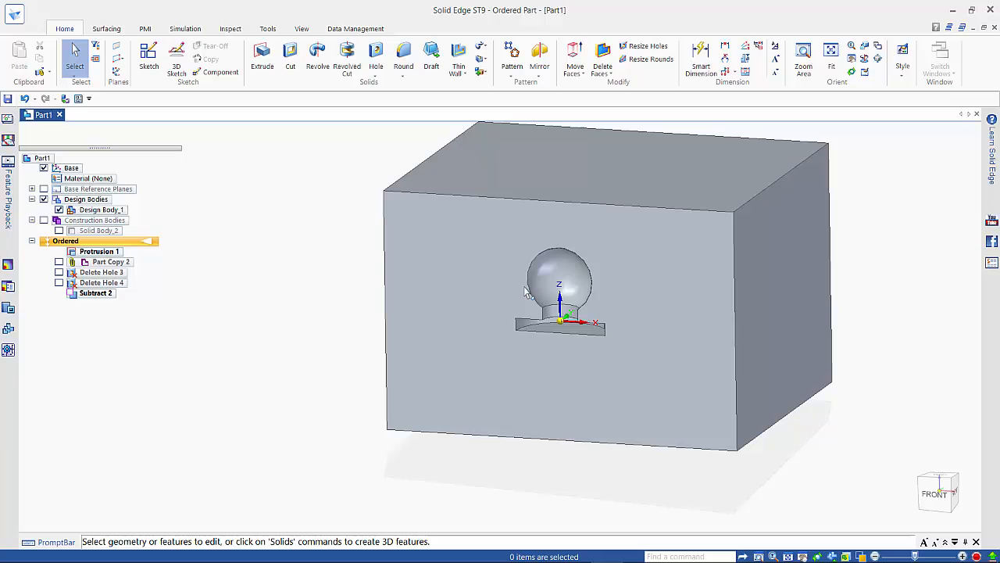
{"action": "mouse_move", "coordinate": [275, 272]}
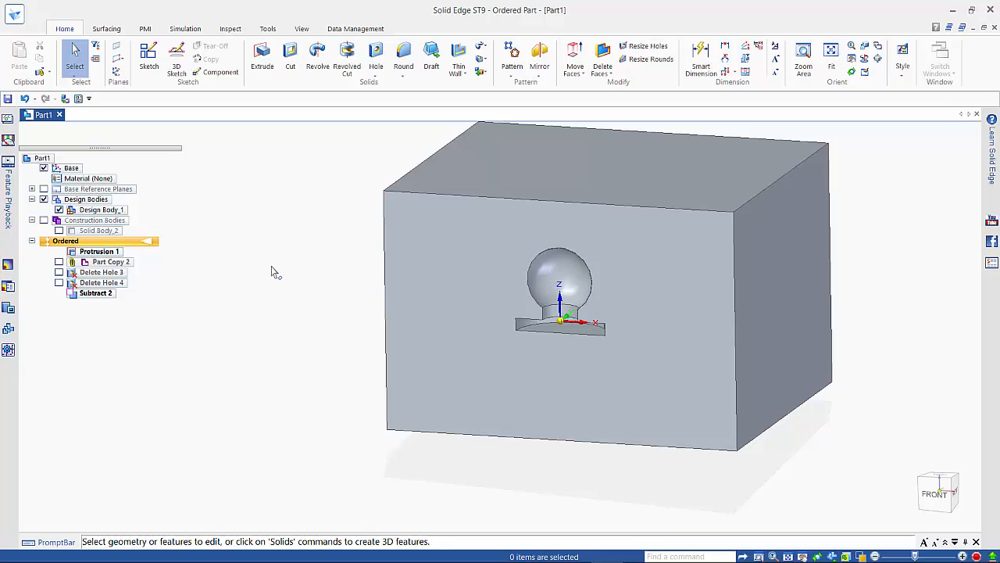
{"action": "mouse_move", "coordinate": [277, 259]}
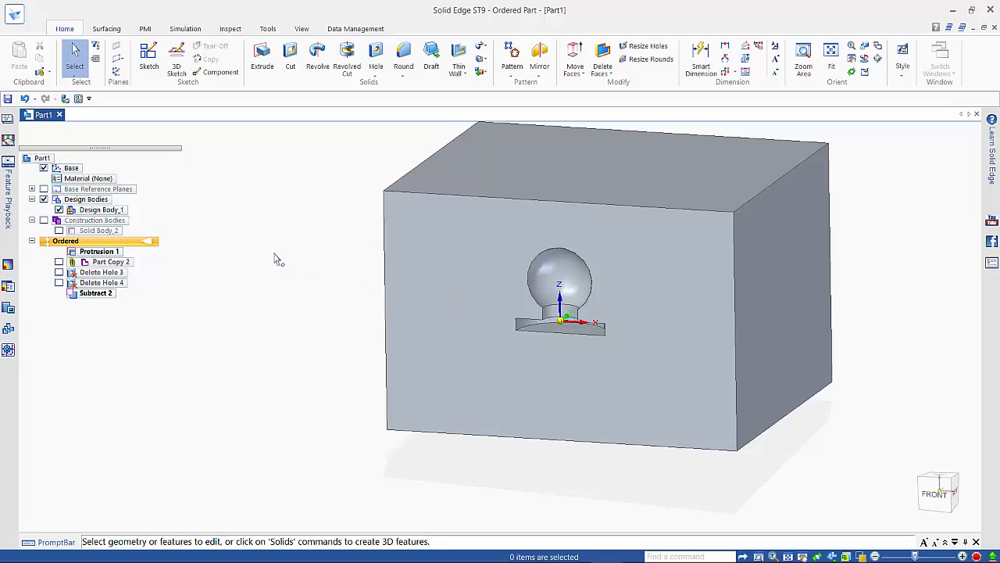
{"action": "mouse_move", "coordinate": [272, 251]}
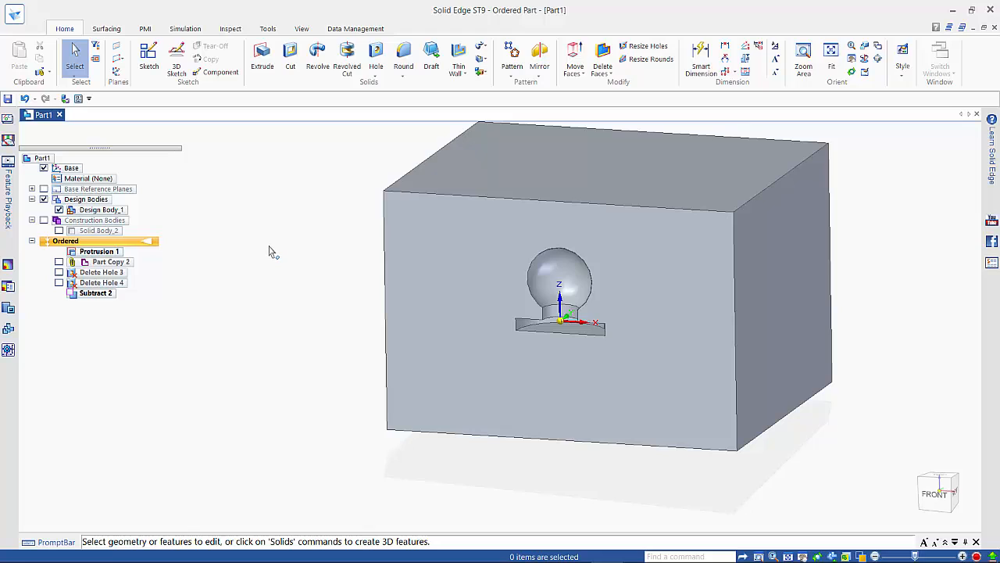
{"action": "mouse_move", "coordinate": [122, 77]}
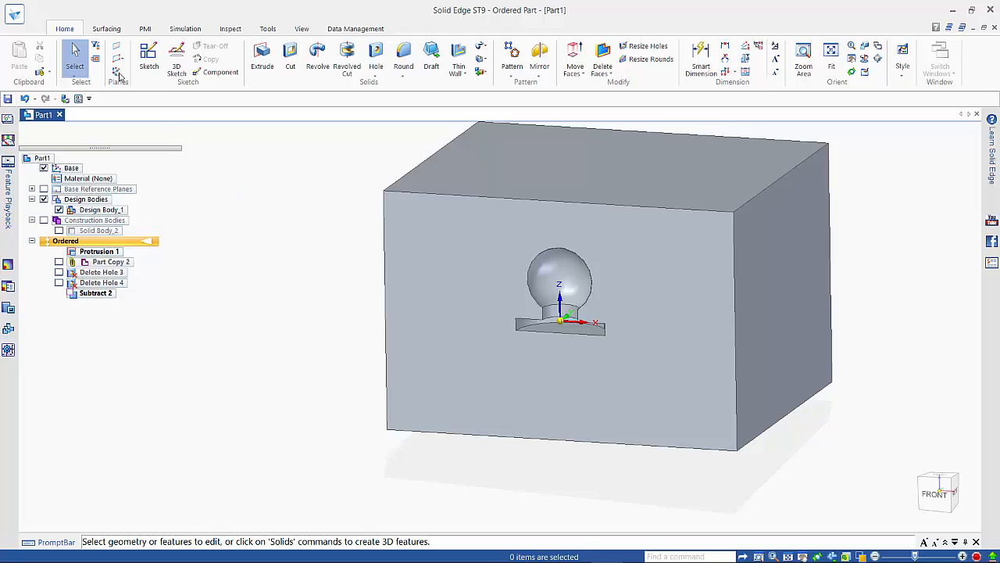
Create Coordinate System 3 by keyed-in offsets from Model Space, left of the cavity.
{"action": "left_click", "coordinate": [117, 70]}
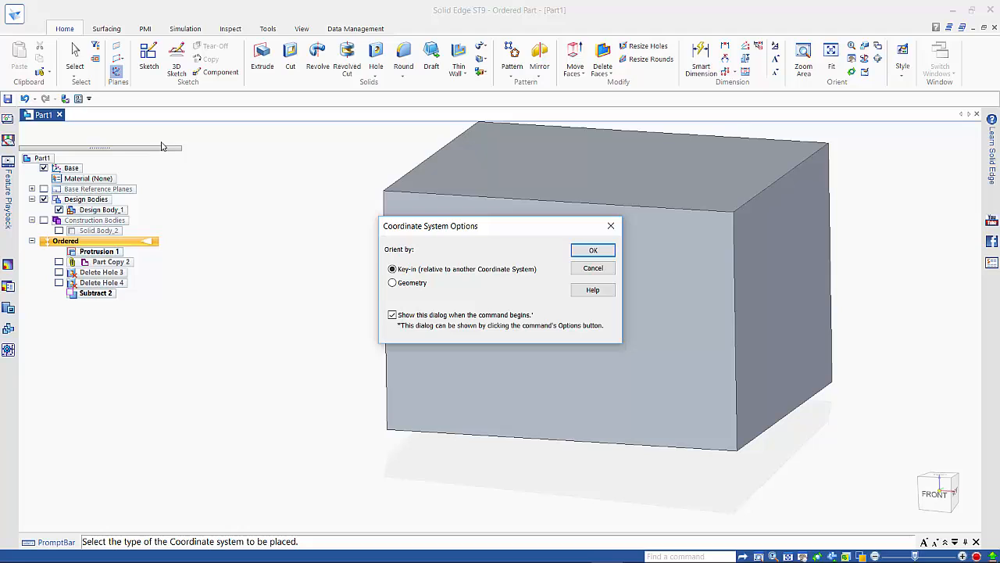
{"action": "left_click", "coordinate": [592, 251]}
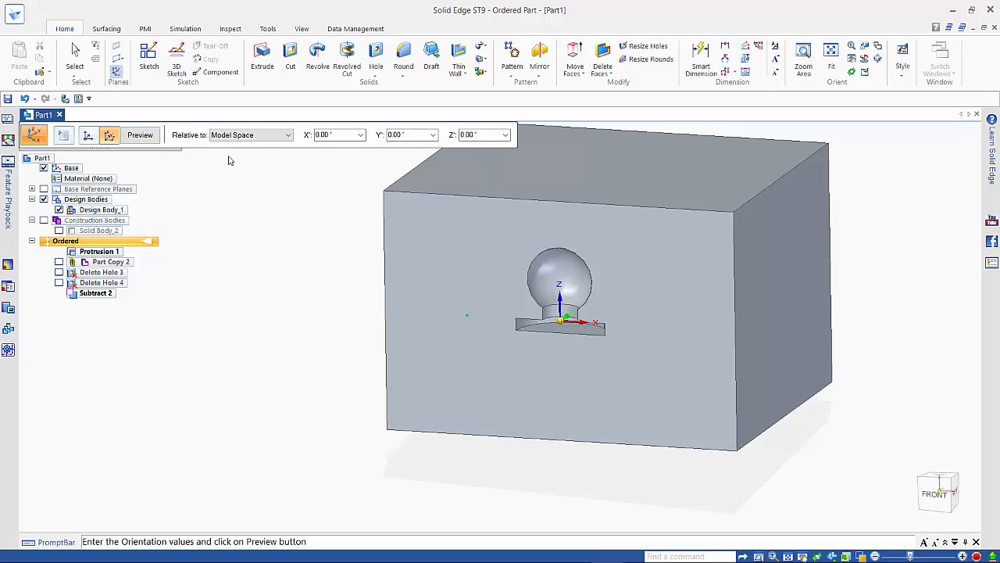
{"action": "left_click", "coordinate": [141, 135]}
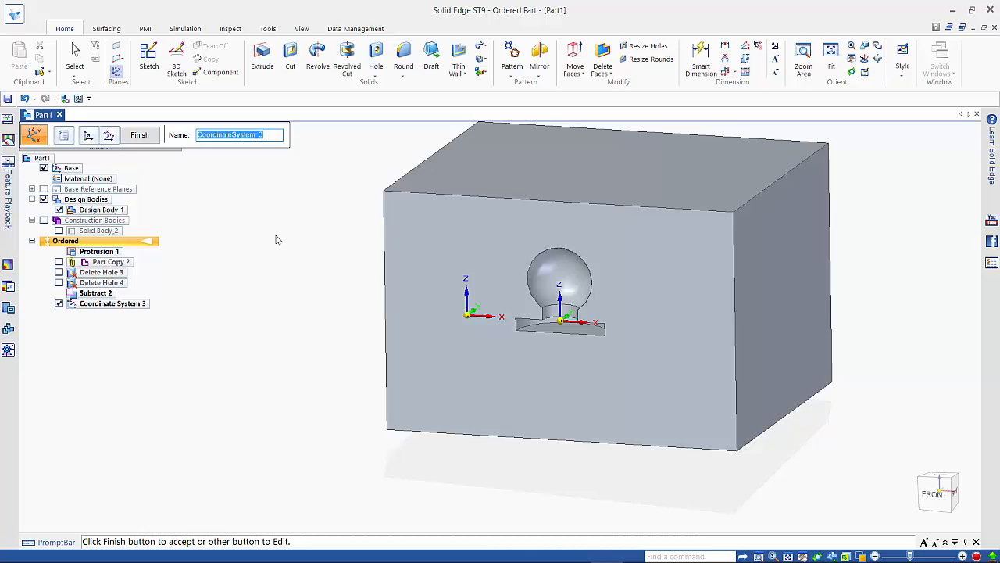
{"action": "left_click", "coordinate": [139, 134]}
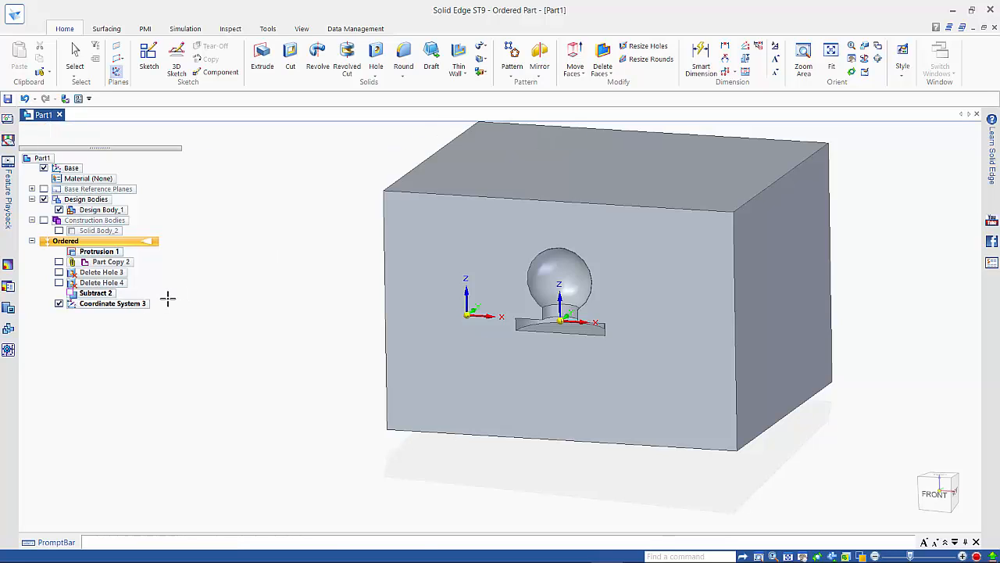
{"action": "left_click", "coordinate": [113, 303]}
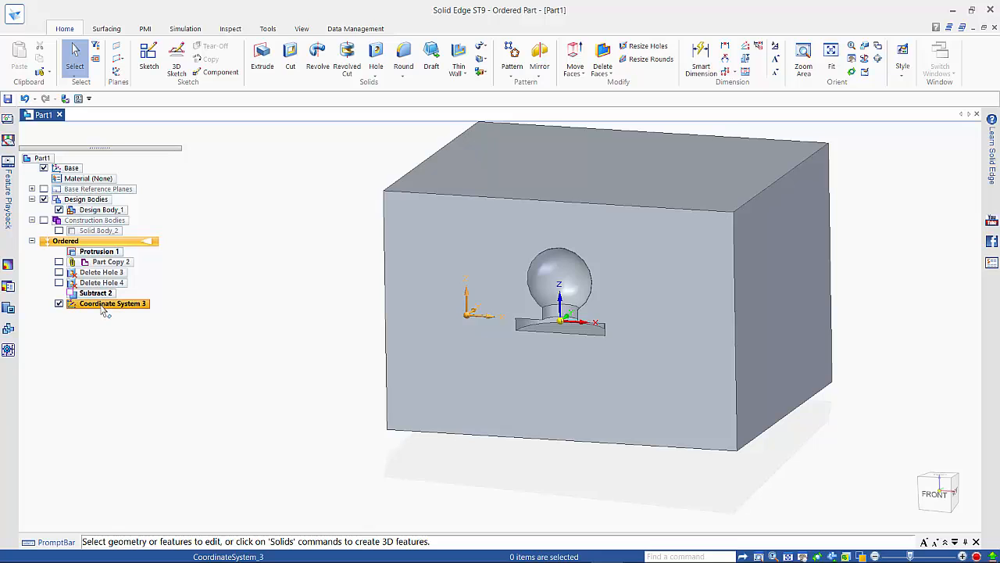
Move Coordinate System 3 above Part Copy 2 in PathFinder.
{"action": "left_click", "coordinate": [109, 250]}
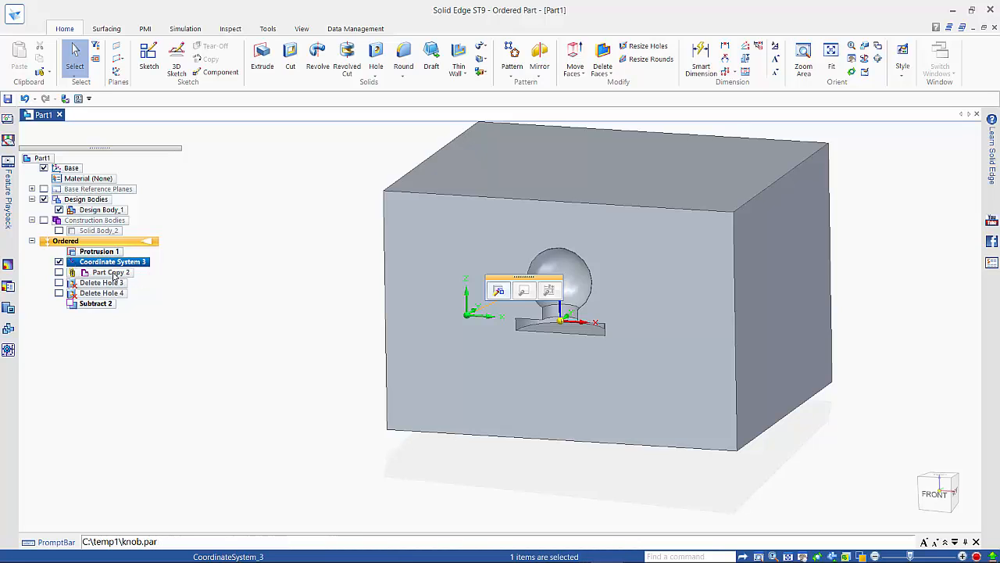
{"action": "left_click", "coordinate": [110, 272]}
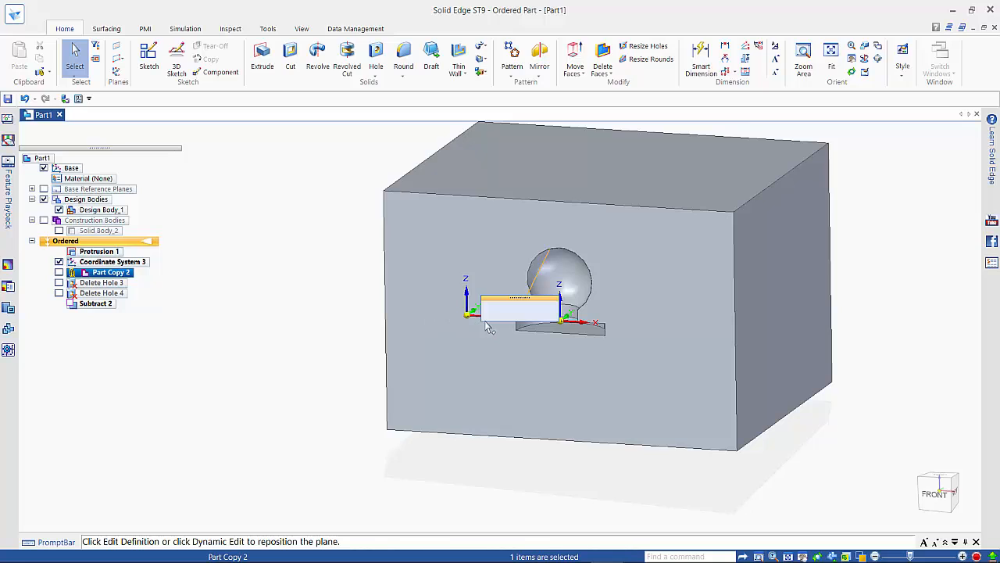
{"action": "left_click", "coordinate": [113, 261]}
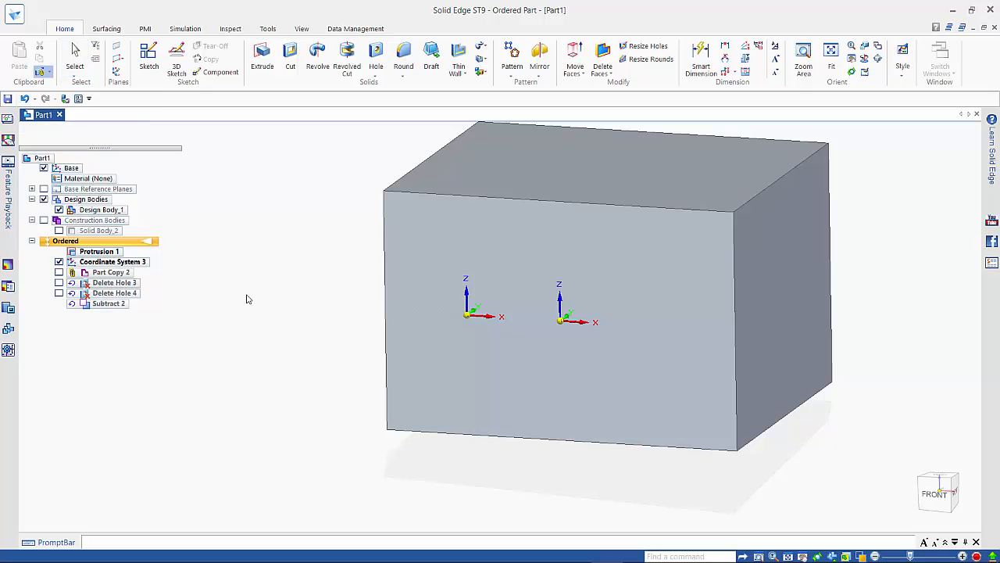
Edit Part Copy 2's definition to place it on CoordinateSystem_3.
{"action": "right_click", "coordinate": [109, 272]}
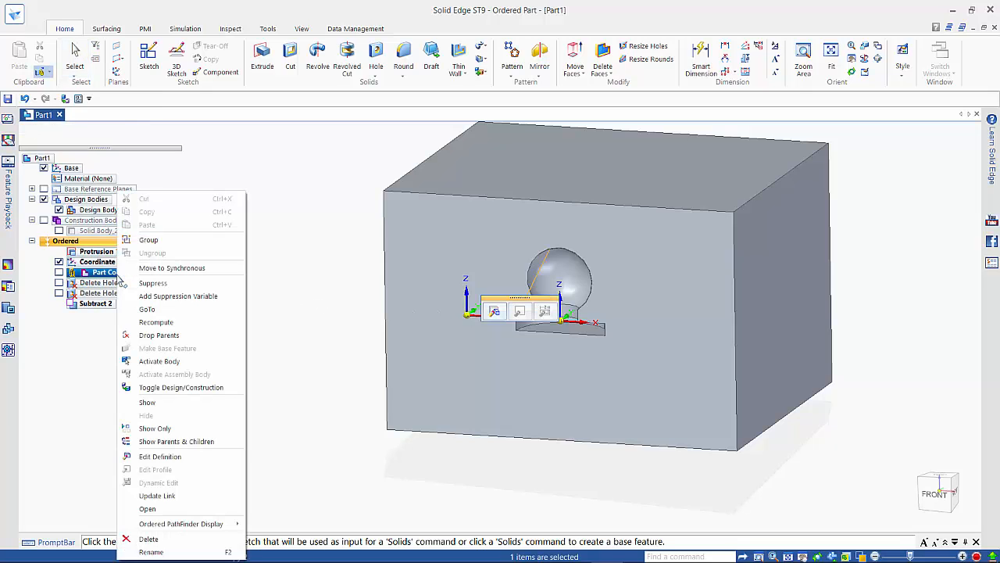
{"action": "mouse_move", "coordinate": [160, 496]}
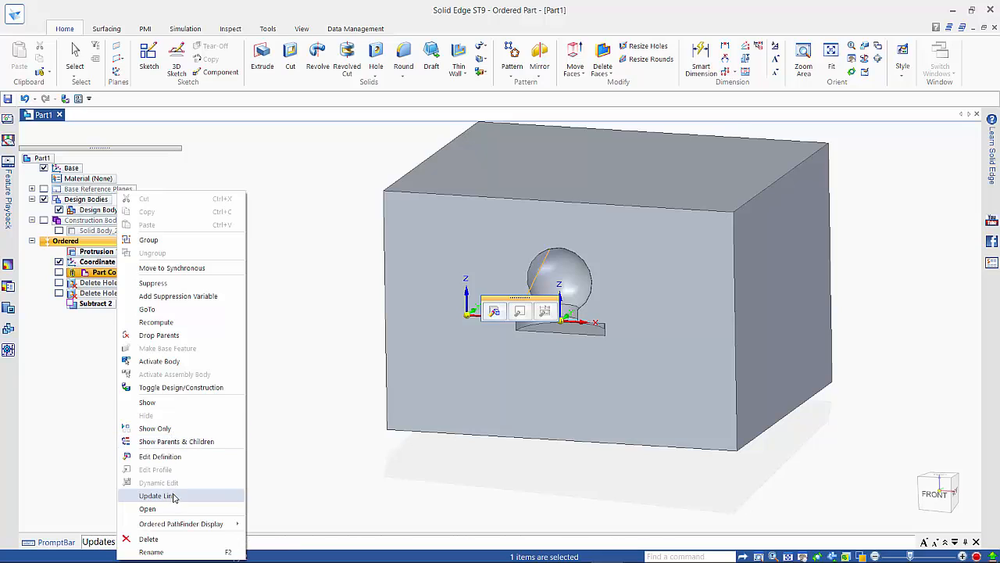
{"action": "left_click", "coordinate": [157, 496]}
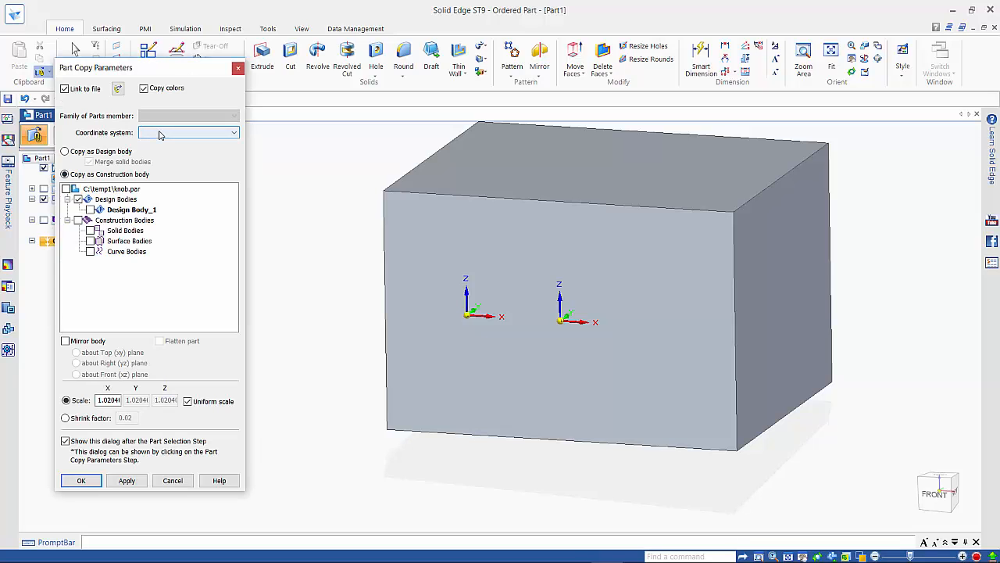
{"action": "left_click", "coordinate": [233, 131]}
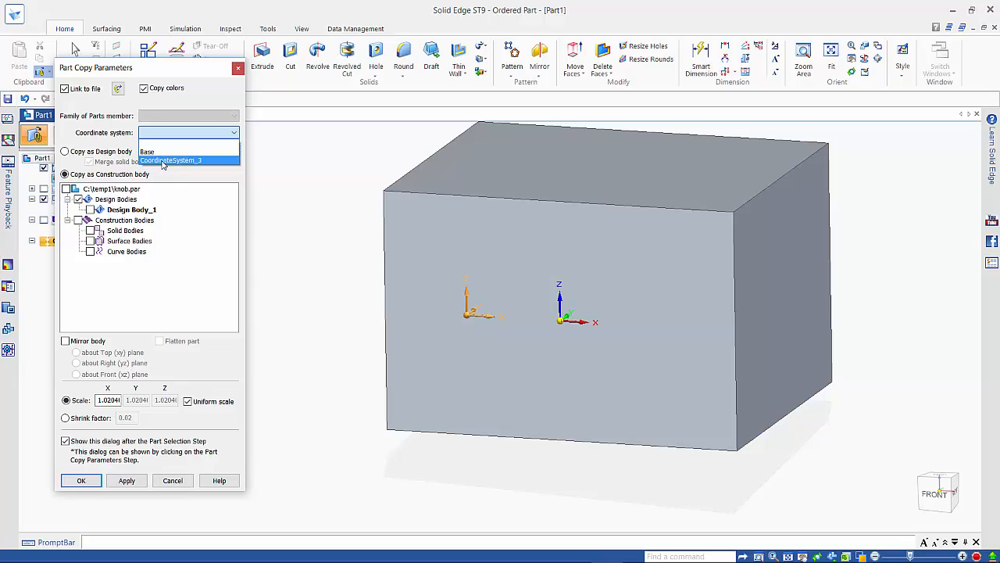
{"action": "left_click", "coordinate": [81, 479]}
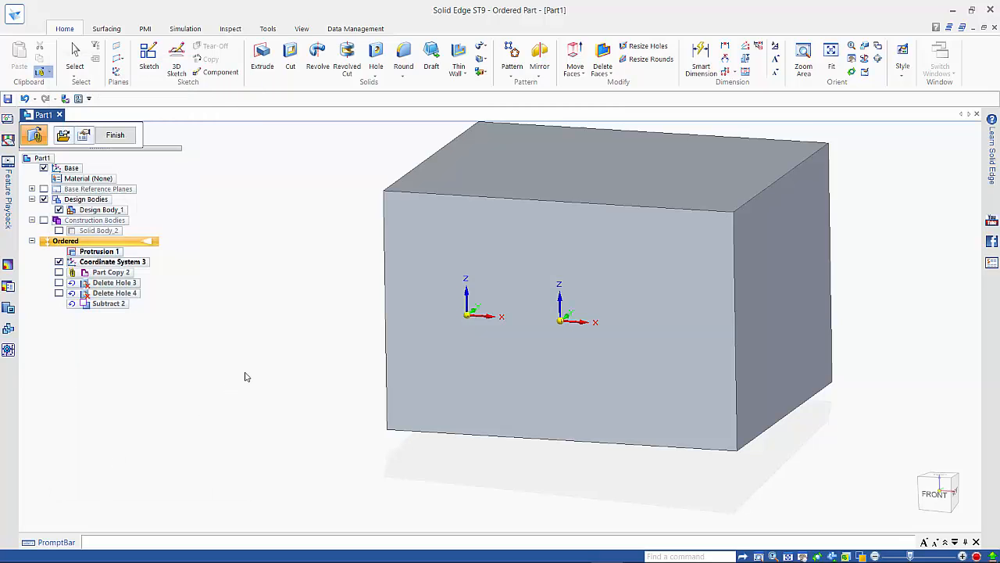
Finish the Part Copy edit, relocating the knob to Coordinate System 3, and select Protrusion 1.
{"action": "left_click", "coordinate": [59, 272]}
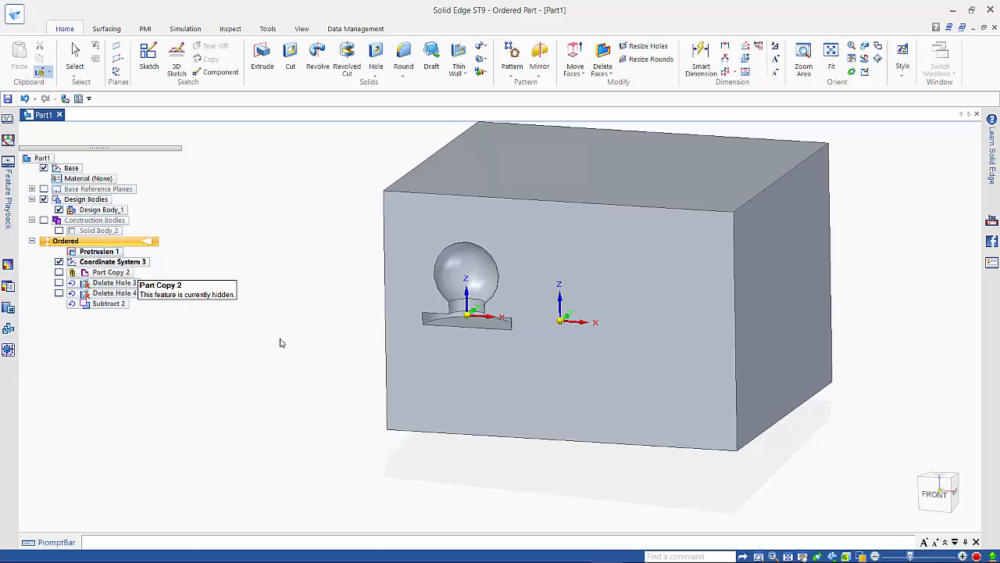
{"action": "left_click", "coordinate": [109, 272]}
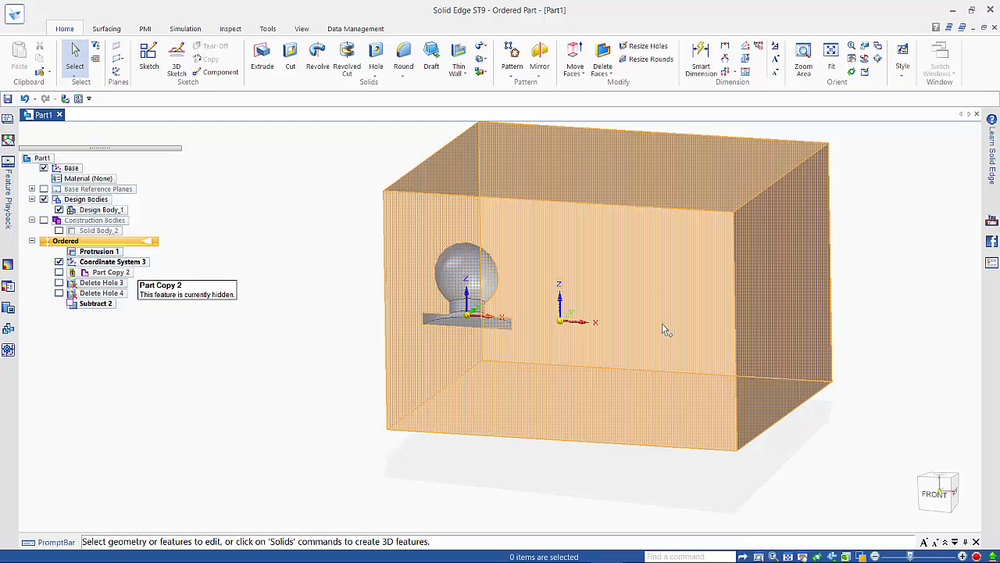
{"action": "left_click", "coordinate": [98, 250]}
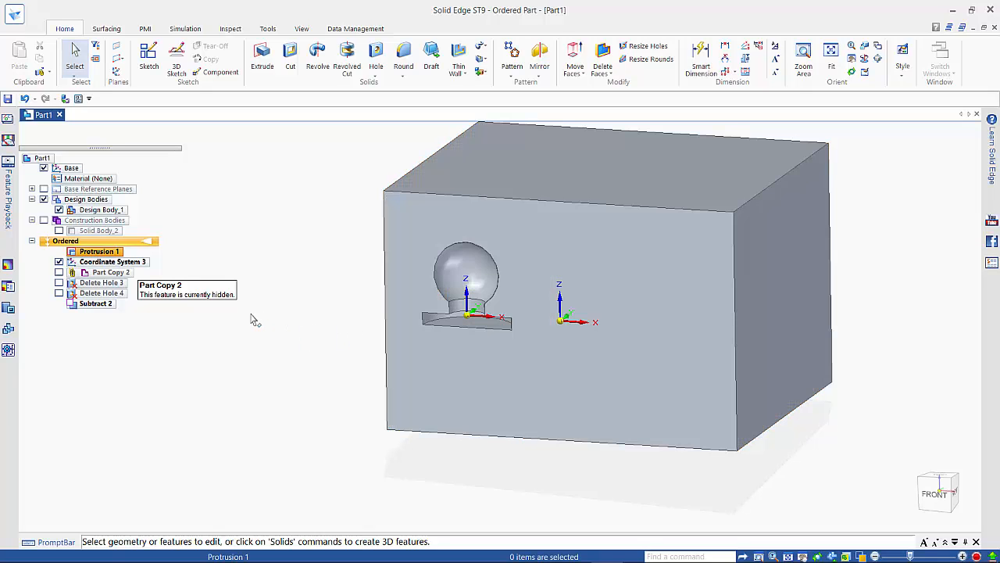